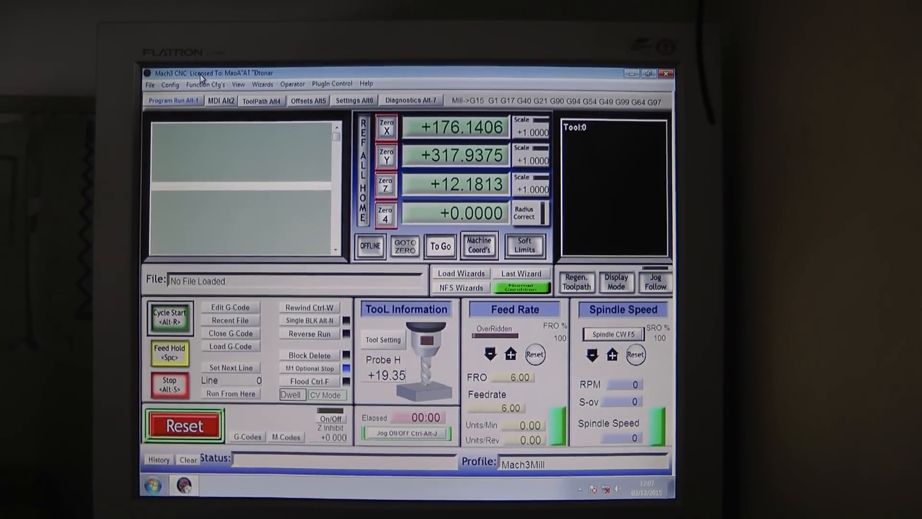
# Bring up Ports and Pins from the Config menu and show the Motor Outputs pin table.
pyautogui.click(170, 84)
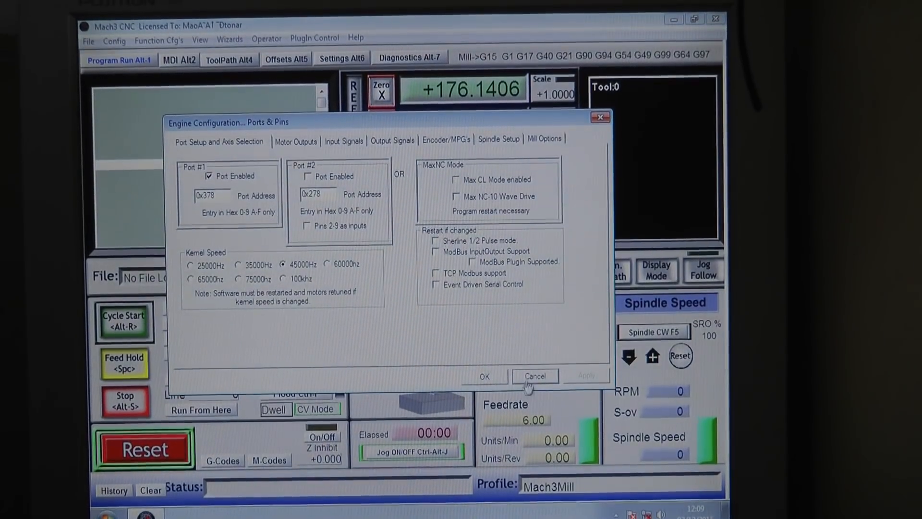
pyautogui.click(113, 42)
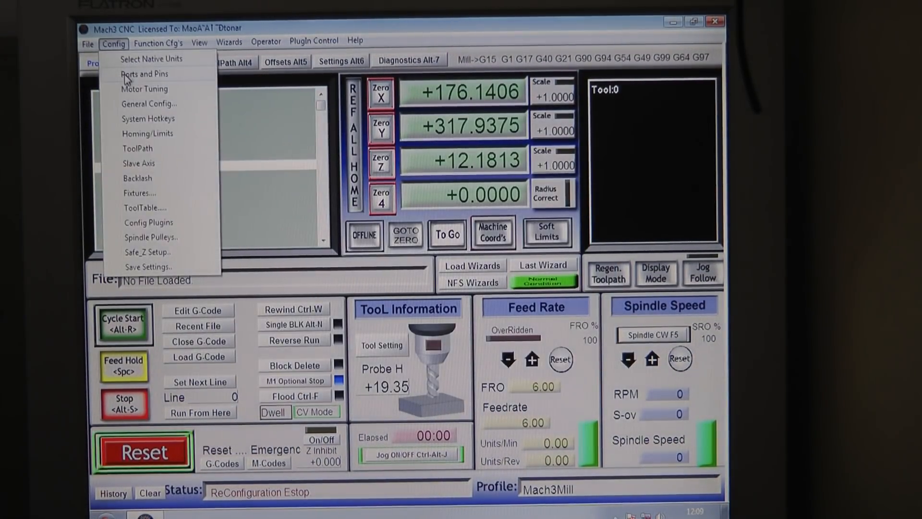
pyautogui.click(144, 74)
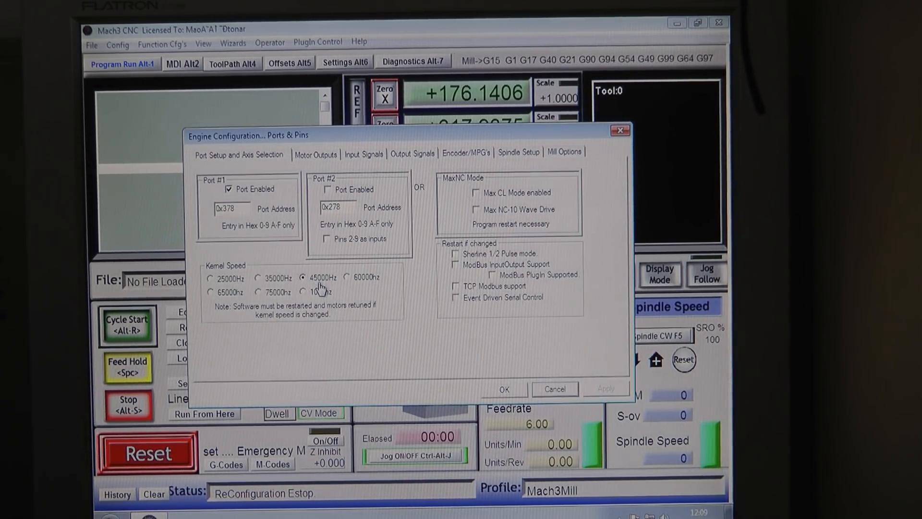
pyautogui.click(316, 153)
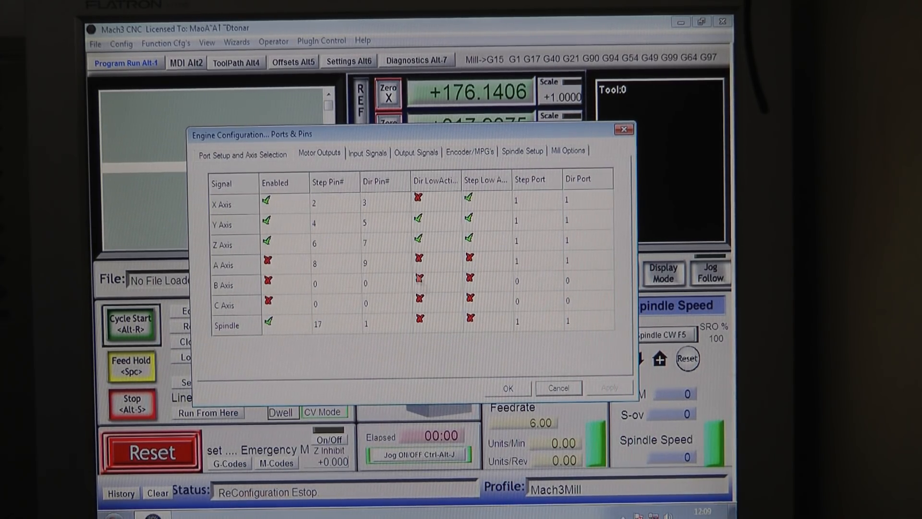
# Review Input Signals (Probe pin 15, EStop pin 10), then show the Output Signals assignments.
pyautogui.click(367, 153)
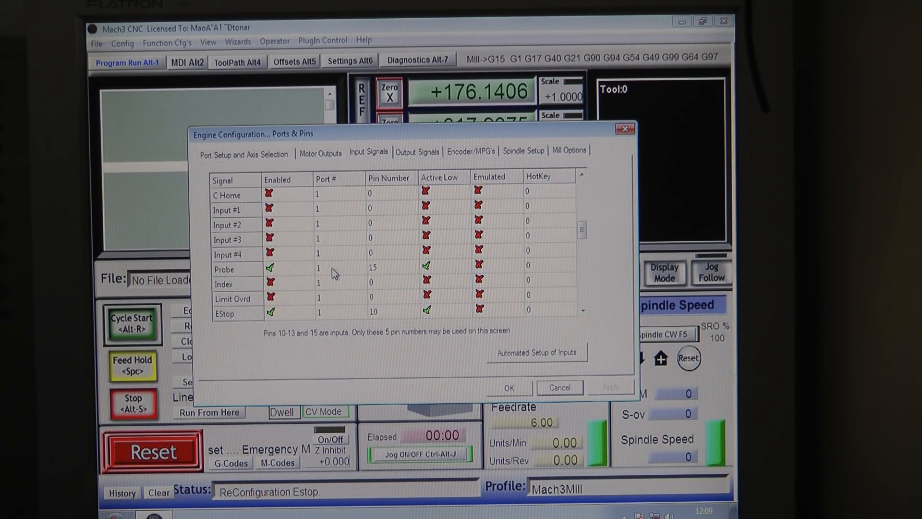
pyautogui.moveTo(441, 270)
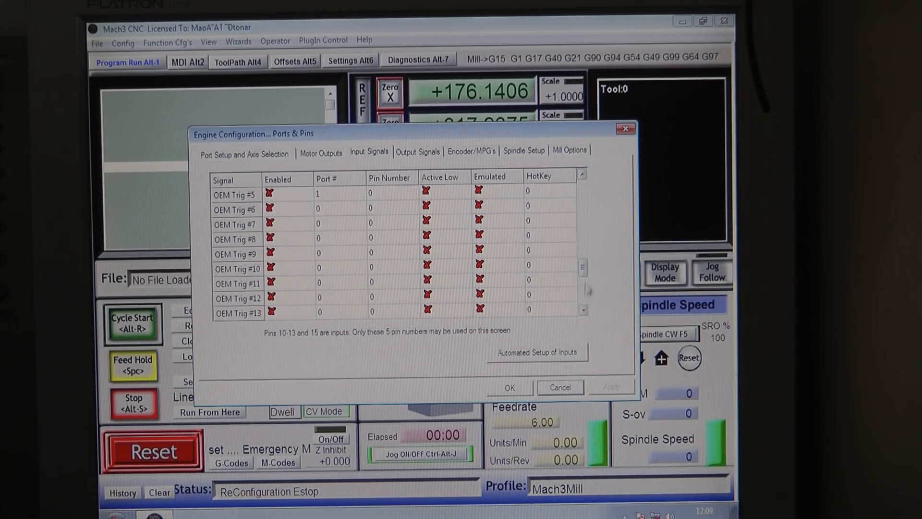
pyautogui.scroll(3)
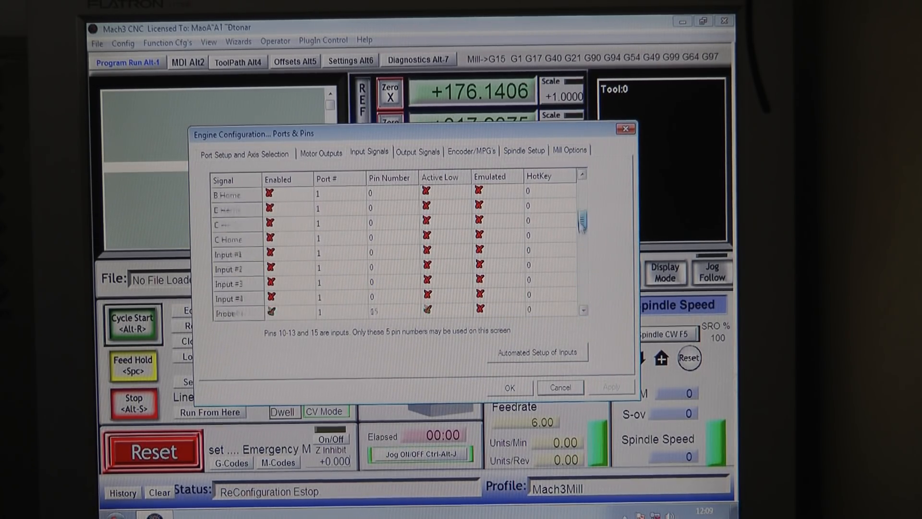
pyautogui.click(418, 151)
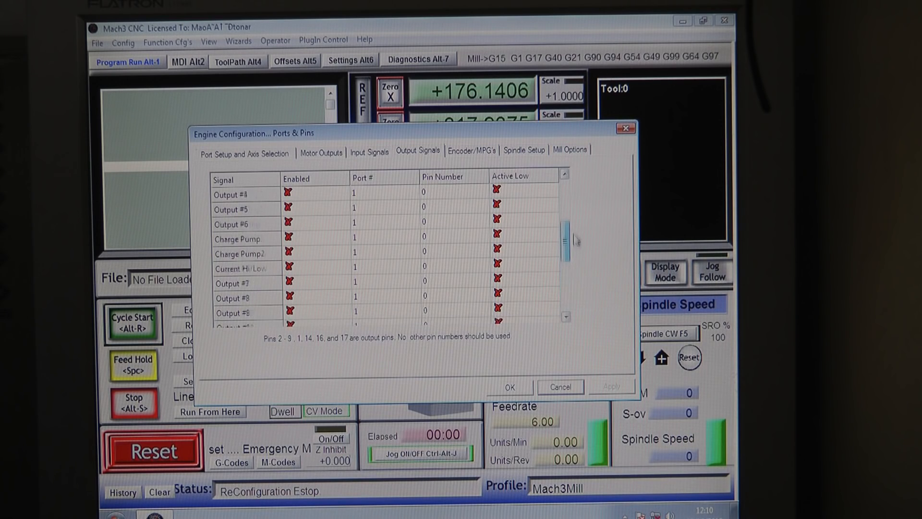
# Review the Encoder/MPG, Spindle Setup and Mill Options settings in turn.
pyautogui.scroll(3)
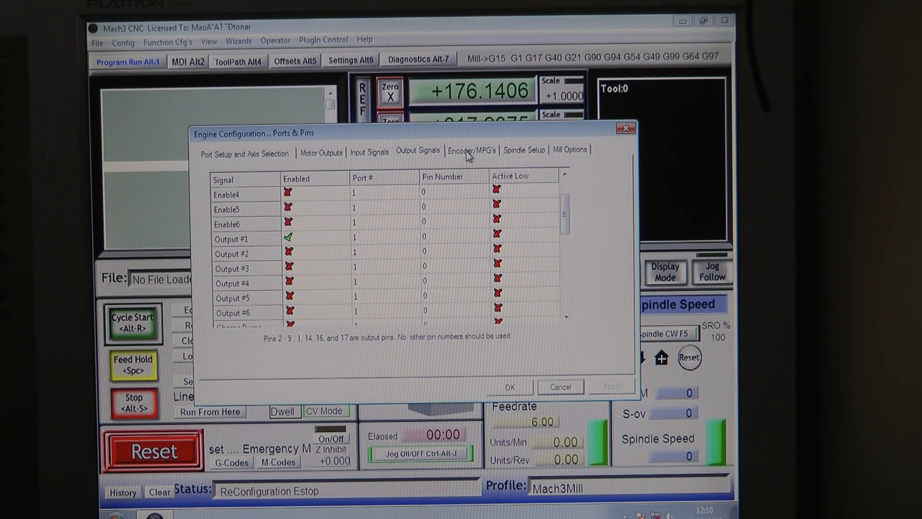
pyautogui.click(470, 150)
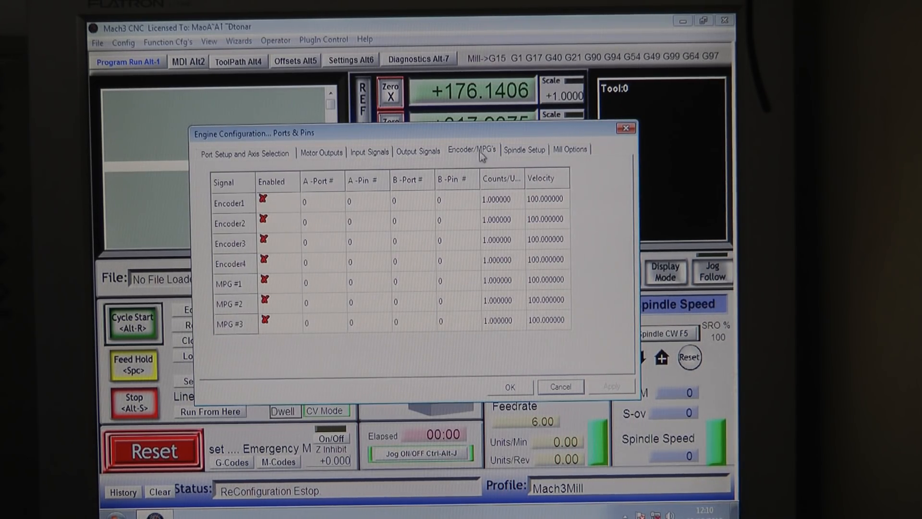
pyautogui.click(523, 149)
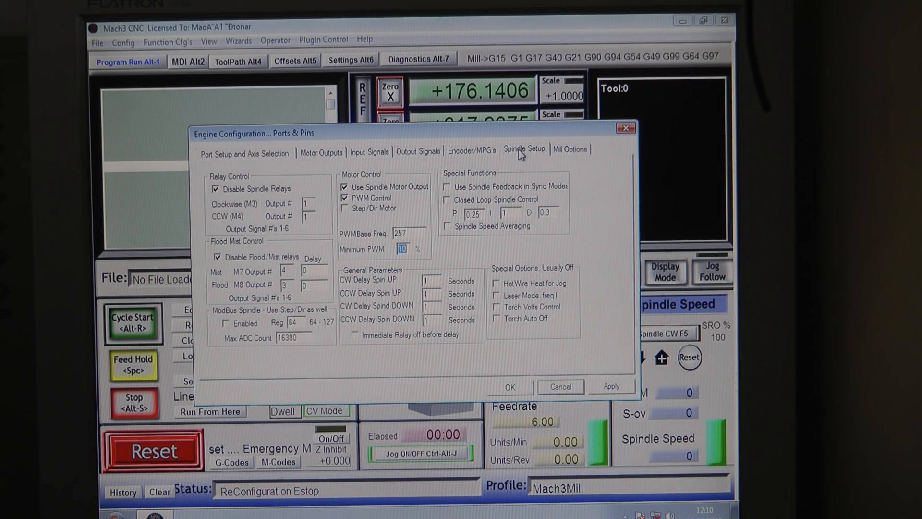
pyautogui.click(568, 149)
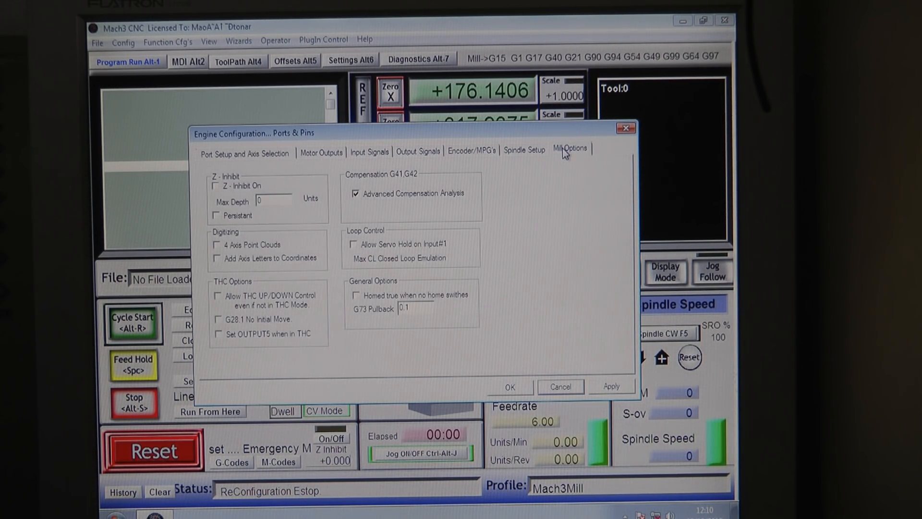
# Return to Port Setup, close Ports and Pins and bring up the Config menu.
pyautogui.click(244, 152)
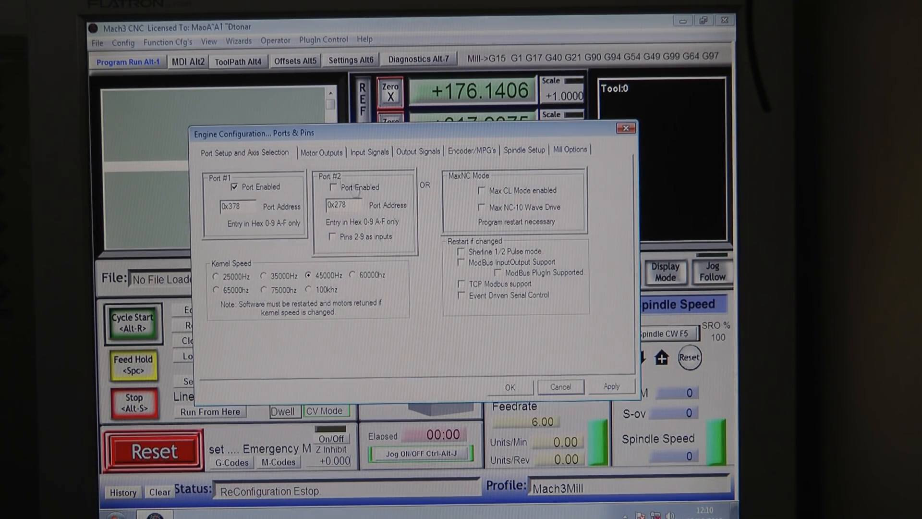
pyautogui.click(509, 387)
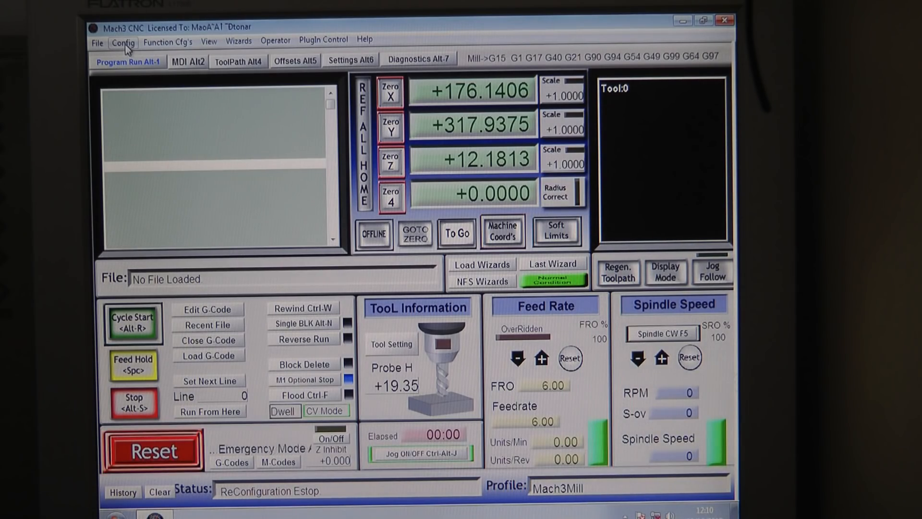
pyautogui.click(123, 42)
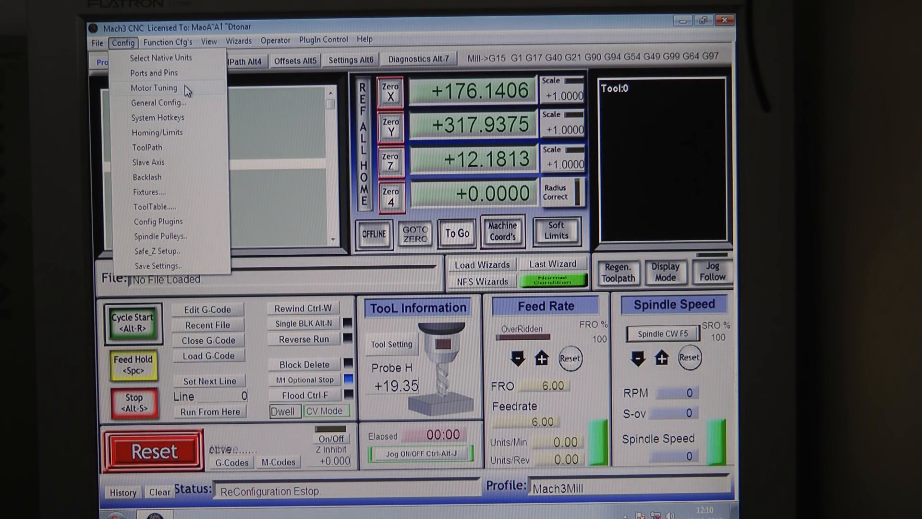
# Review the X, Y, Z axis and spindle motor profiles in Motor Tuning.
pyautogui.click(153, 88)
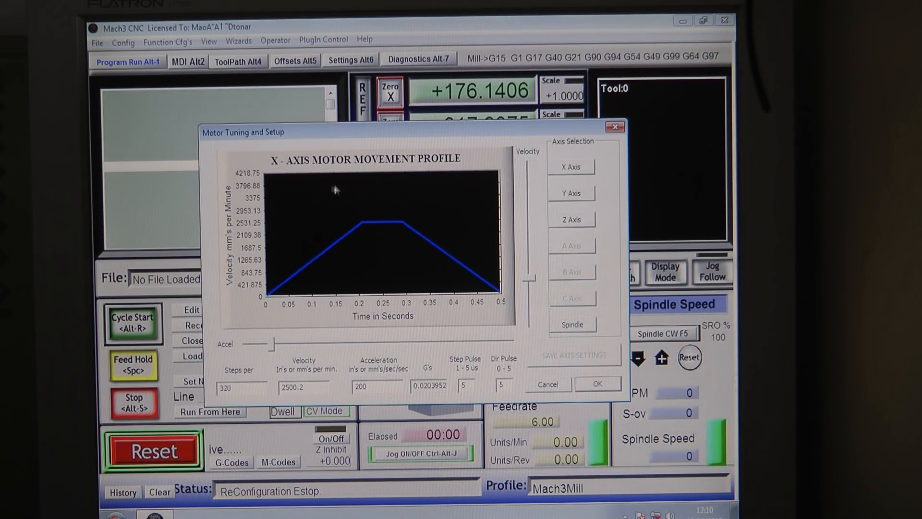
pyautogui.moveTo(481, 250)
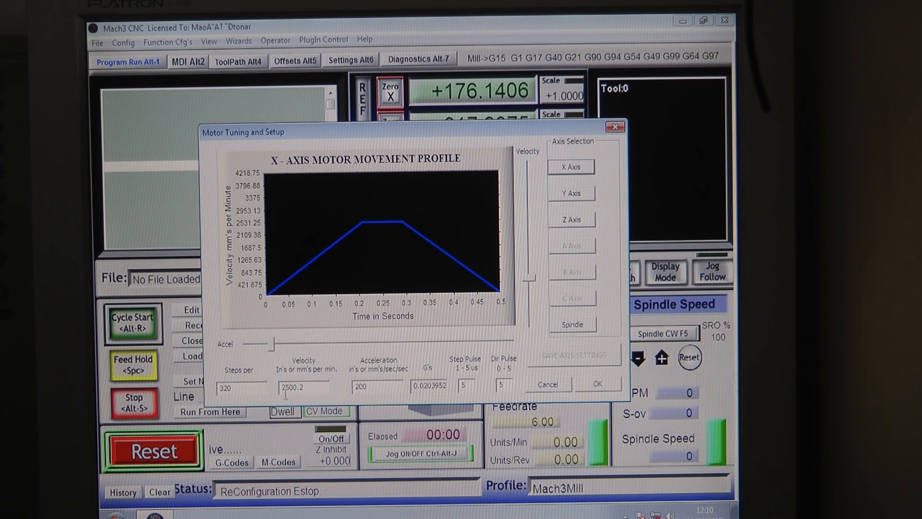
pyautogui.moveTo(412, 394)
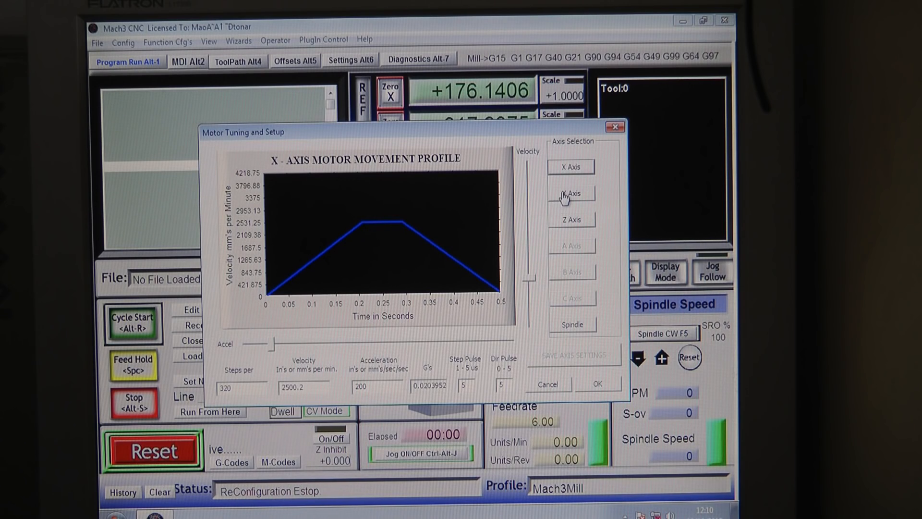
pyautogui.click(569, 193)
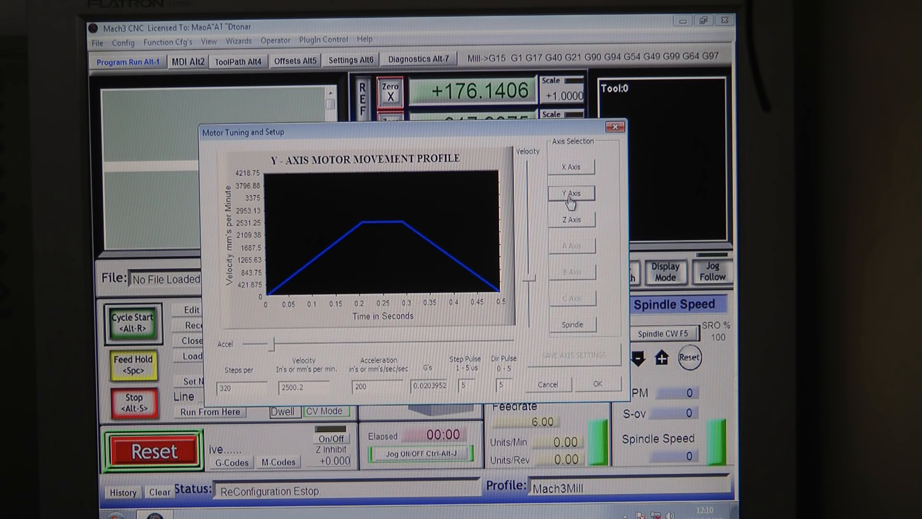
pyautogui.moveTo(579, 226)
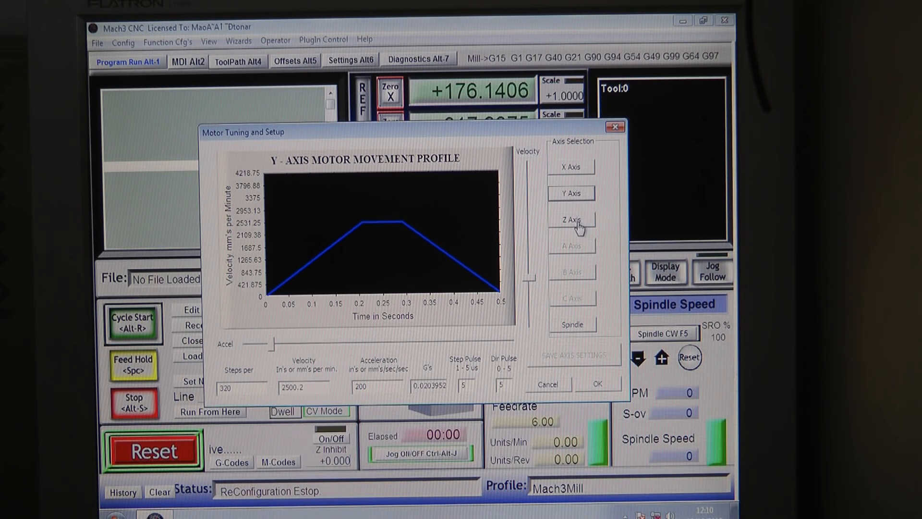
pyautogui.click(571, 219)
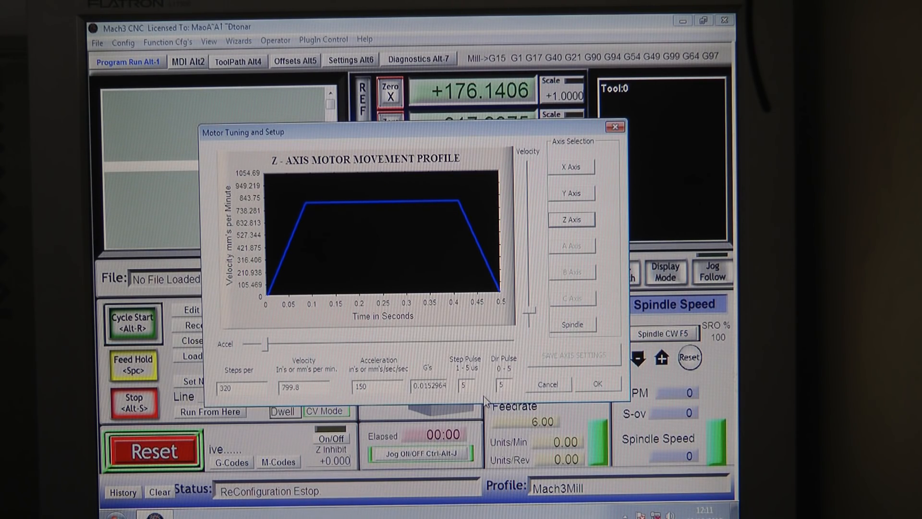
pyautogui.moveTo(572, 324)
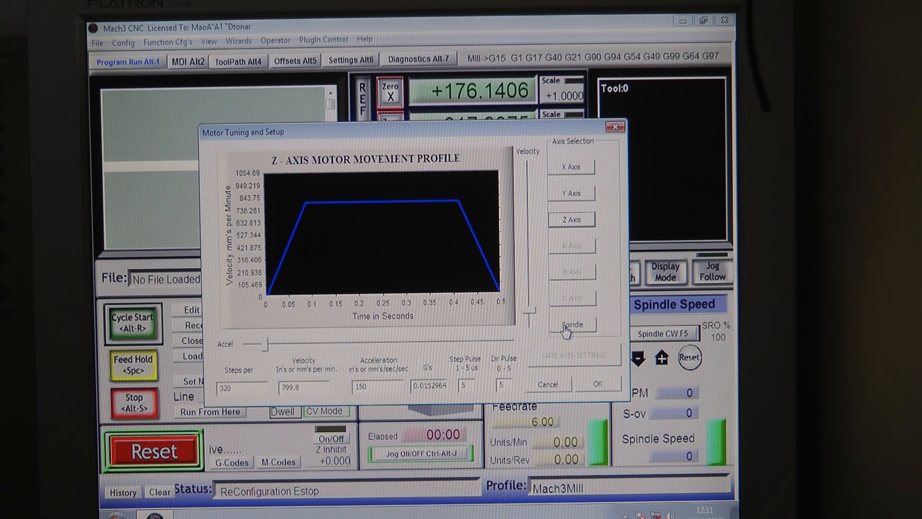
pyautogui.click(572, 325)
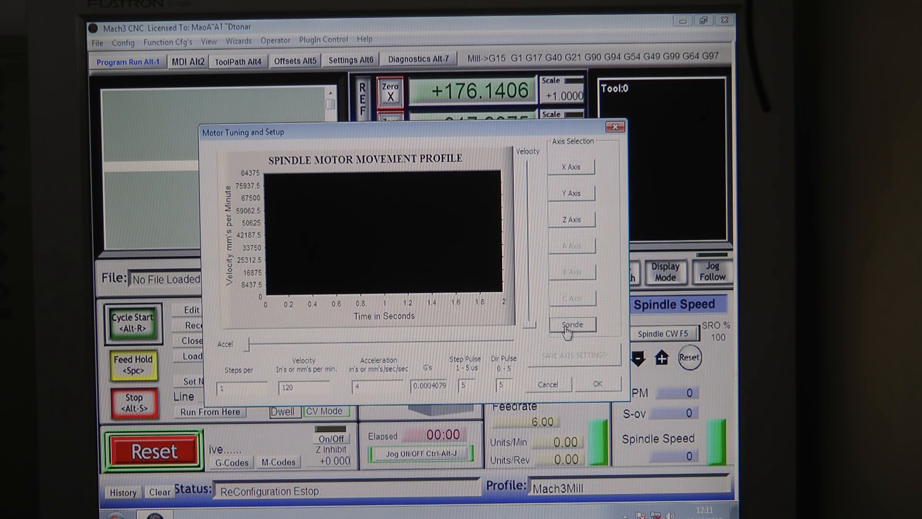
pyautogui.moveTo(544, 382)
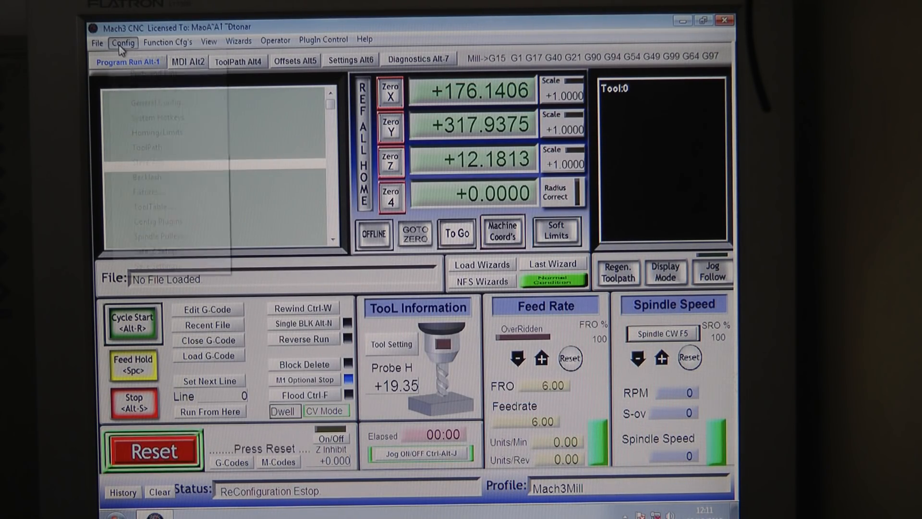
pyautogui.click(122, 42)
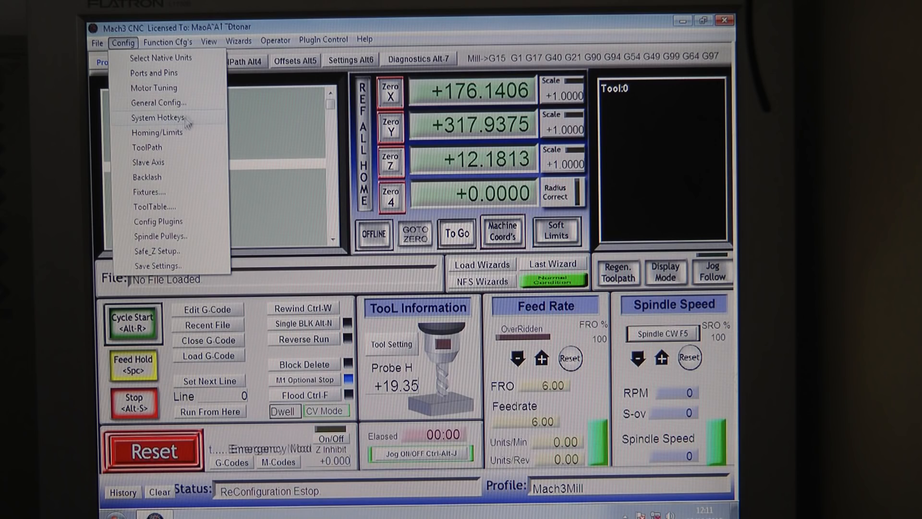
pyautogui.moveTo(183, 185)
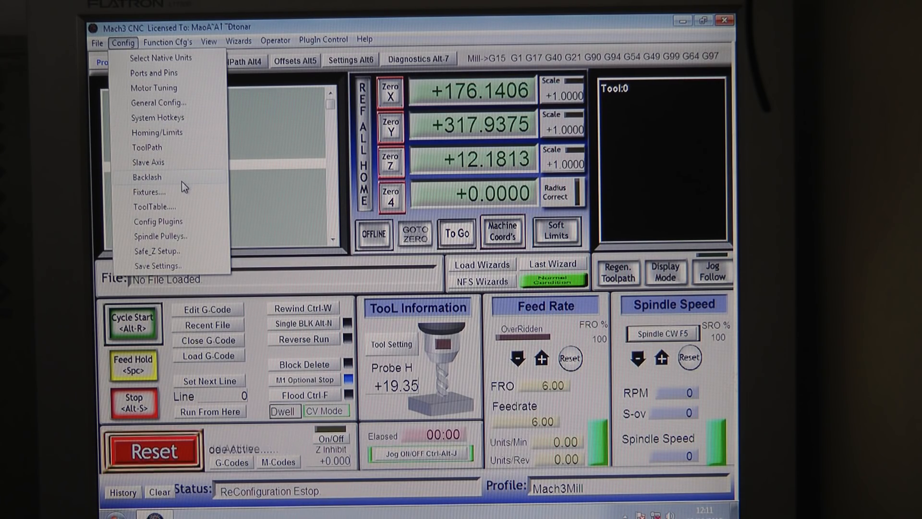
pyautogui.click(238, 39)
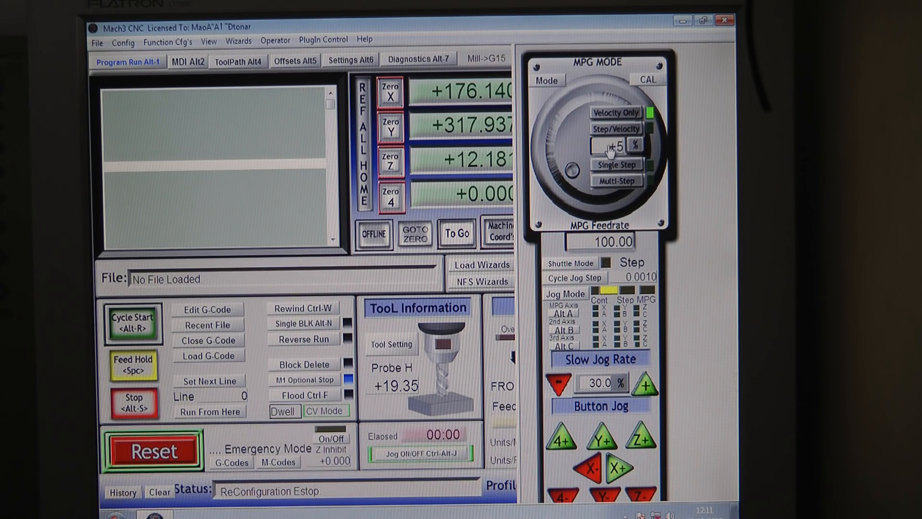
pyautogui.click(151, 449)
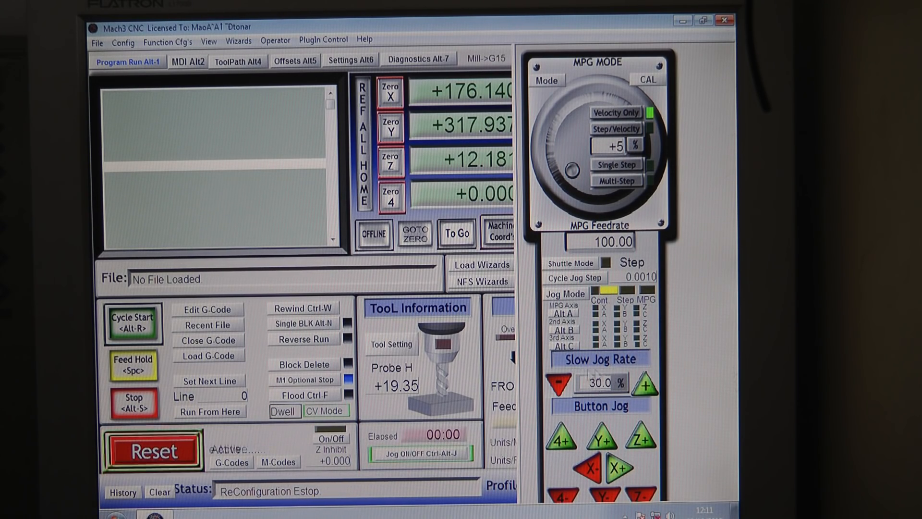
pyautogui.click(153, 449)
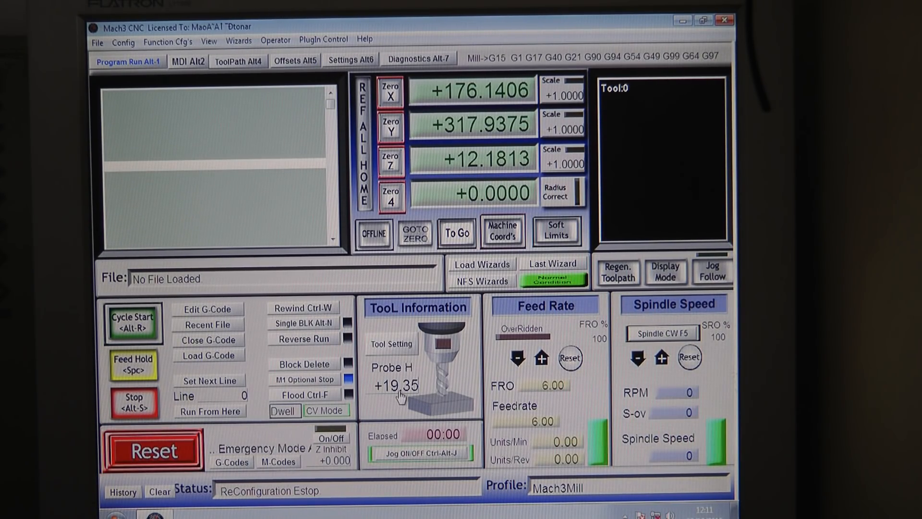
pyautogui.click(151, 450)
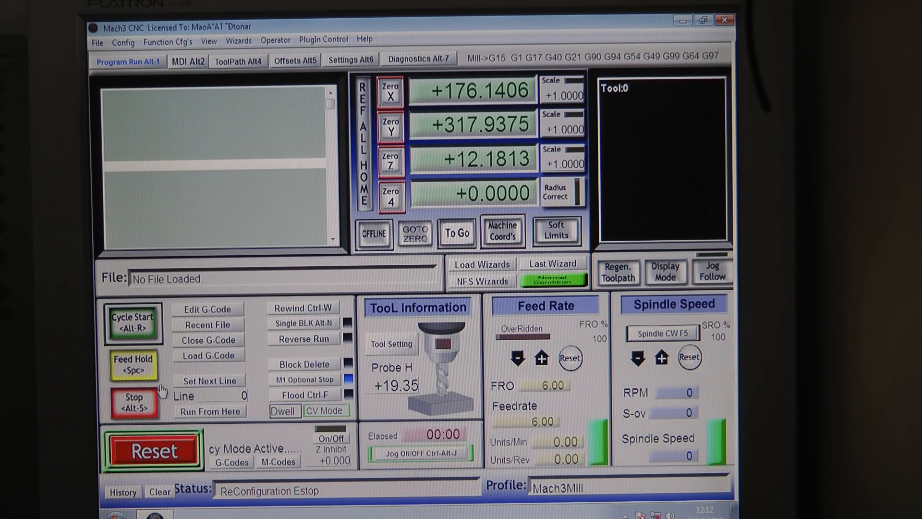
pyautogui.moveTo(265, 279)
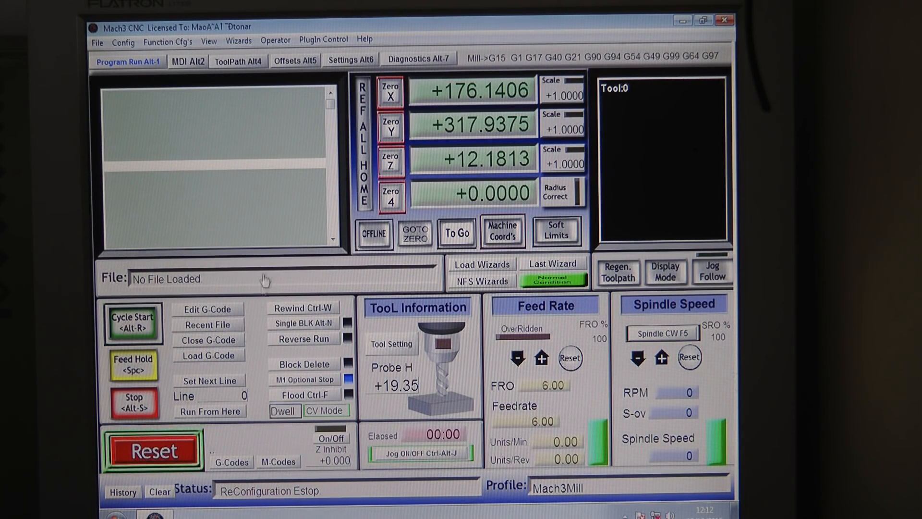